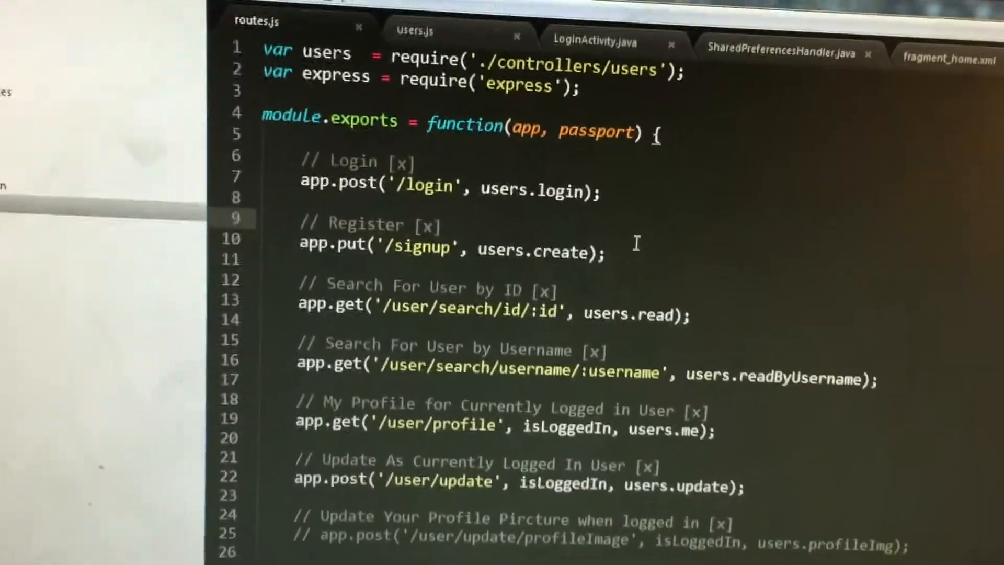
scroll("down", 3)
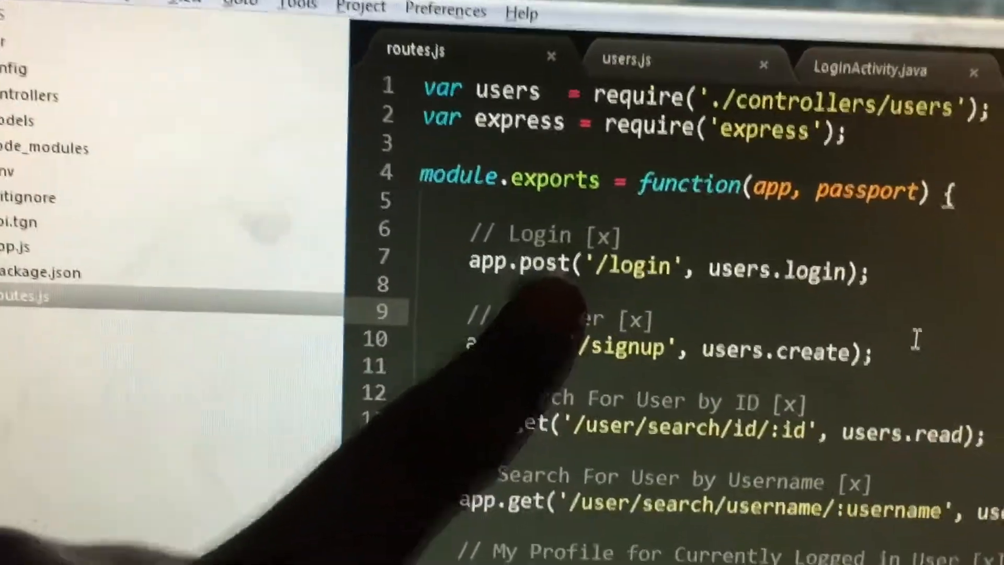
scroll("down", 3)
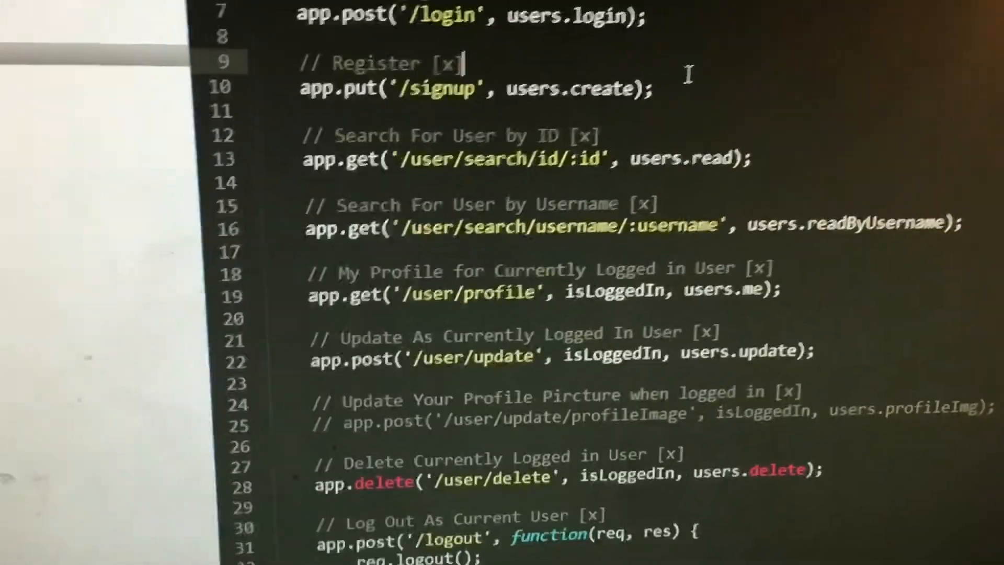
scroll("down", 3)
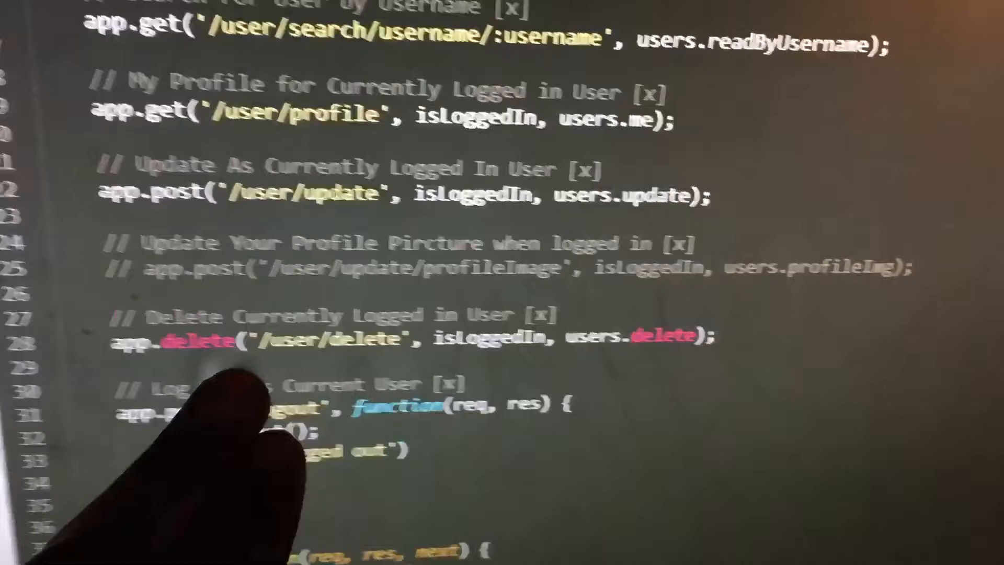
scroll("down", 3)
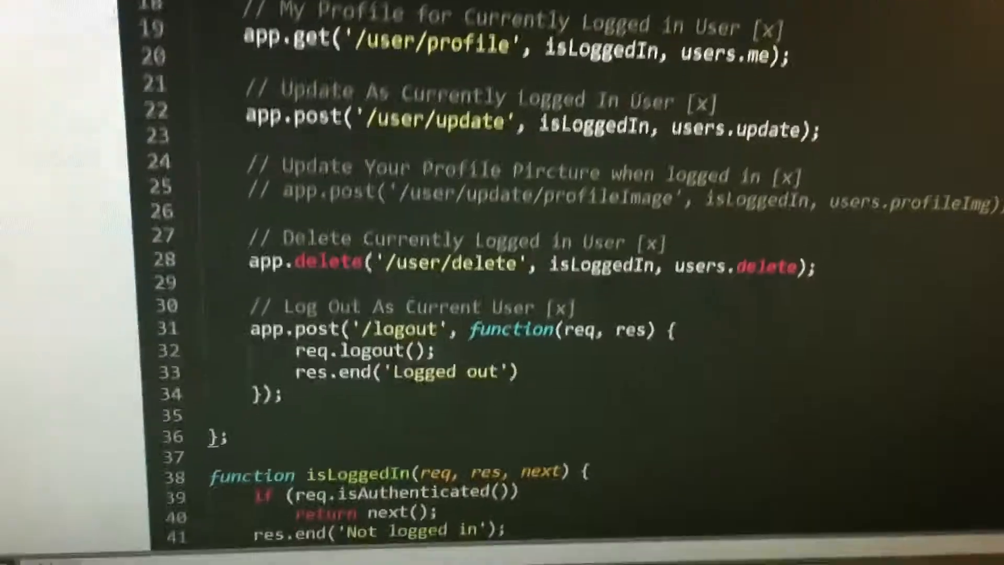